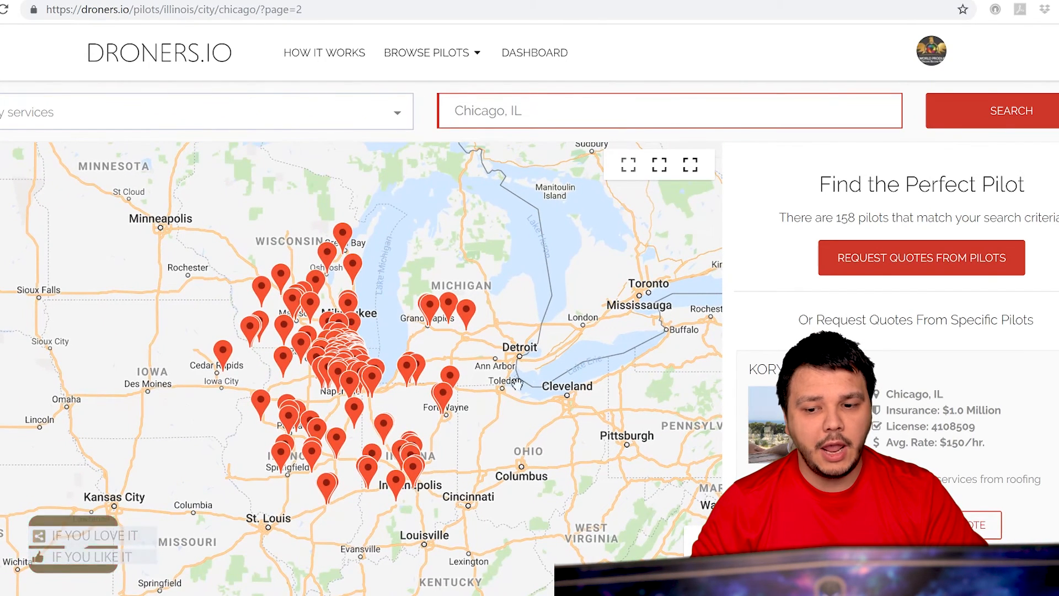
{"action": "mouse_move", "coordinate": [561, 341]}
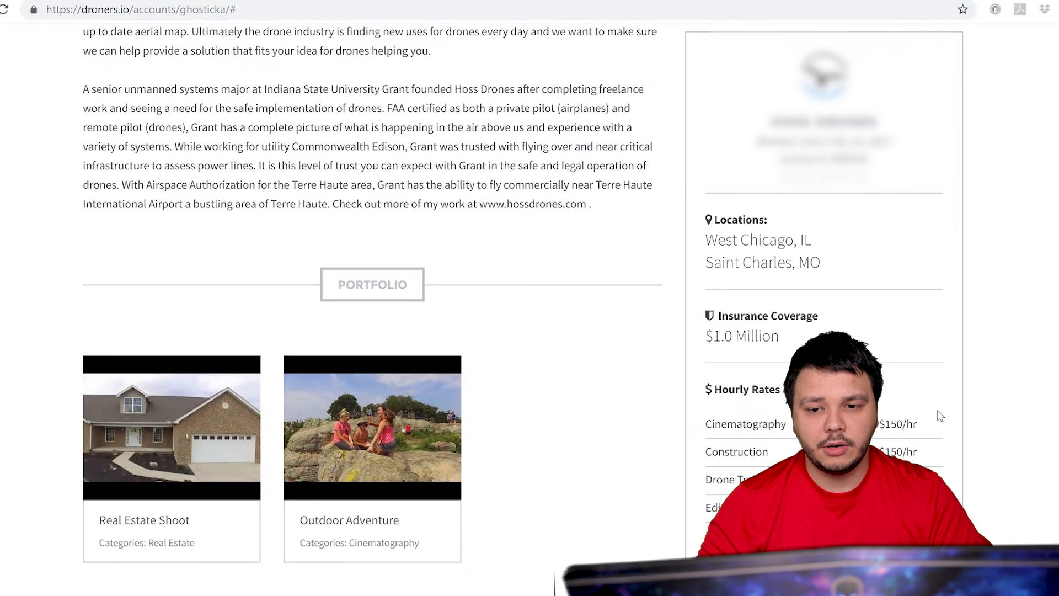
- Scroll the Hoss Drones profile to its Portfolio videos and $150/hr Hourly Rates
{"action": "scroll", "scroll_direction": "down", "scroll_amount": 3}
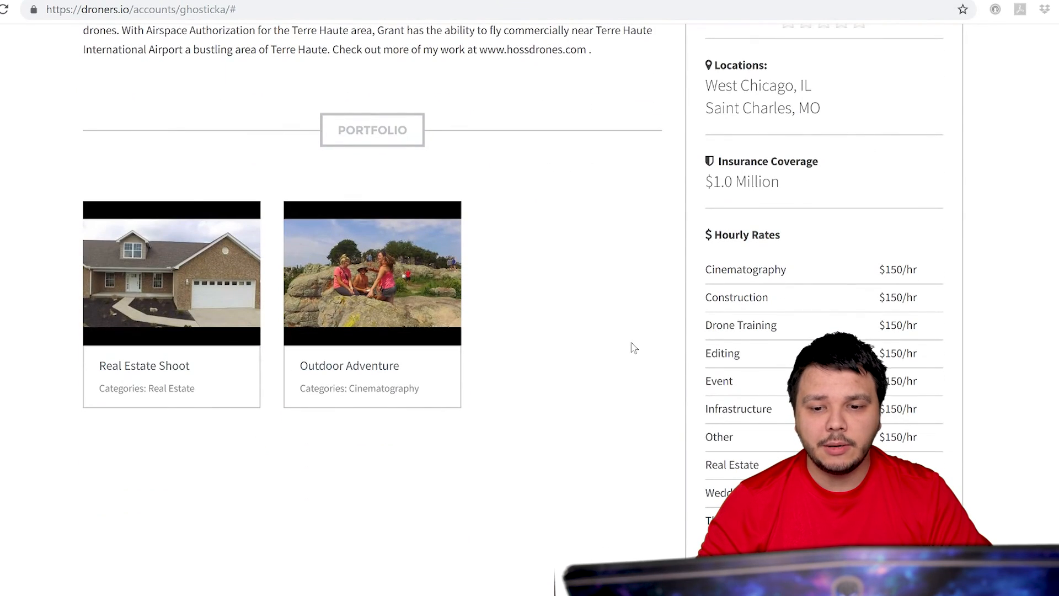
{"action": "mouse_move", "coordinate": [857, 298]}
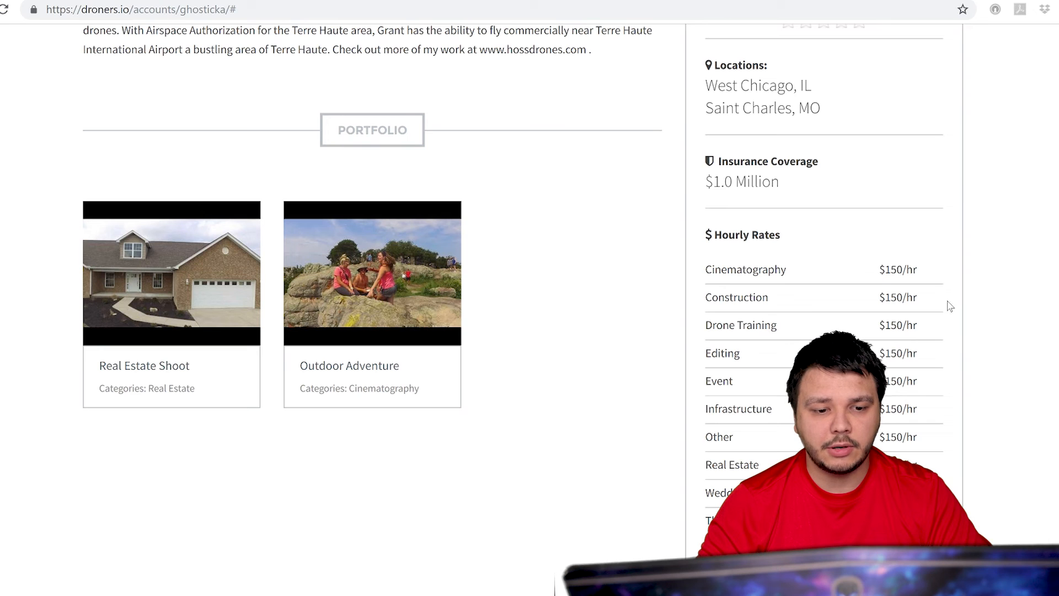
{"action": "mouse_move", "coordinate": [171, 273]}
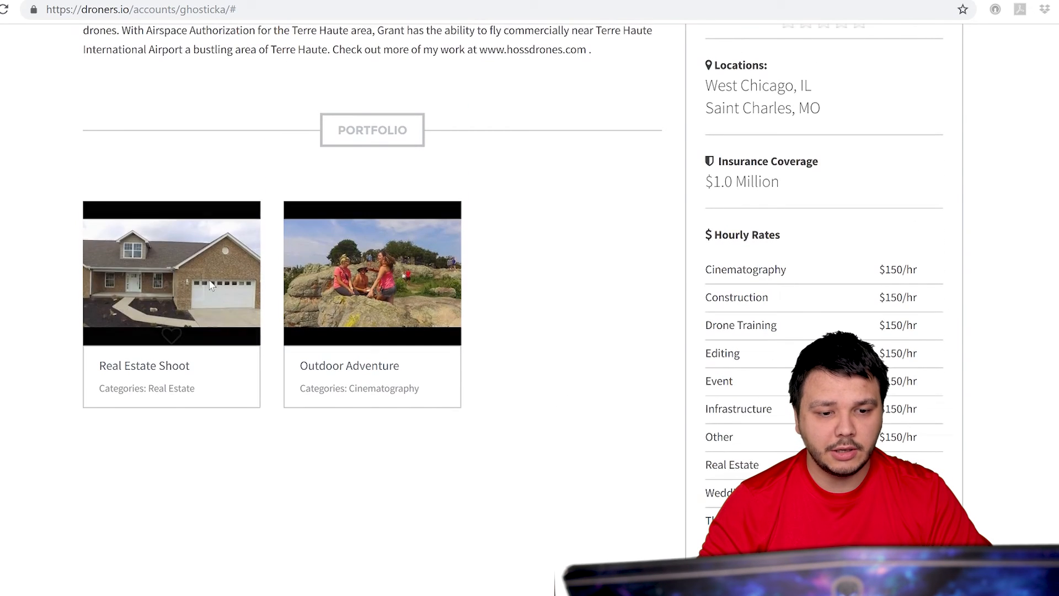
{"action": "scroll", "scroll_direction": "down", "scroll_amount": 3}
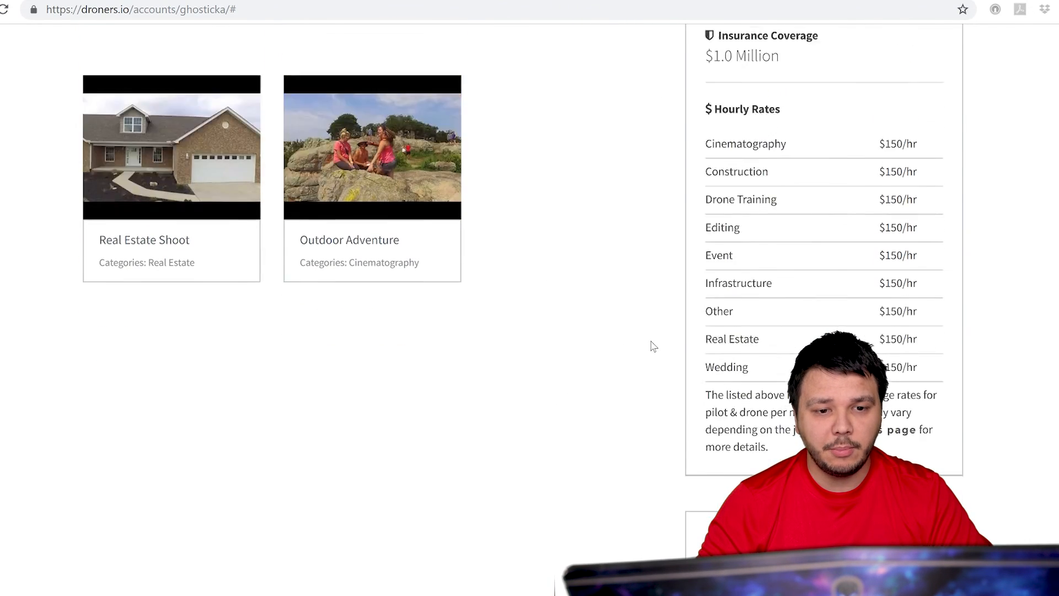
{"action": "scroll", "scroll_direction": "up", "scroll_amount": 3}
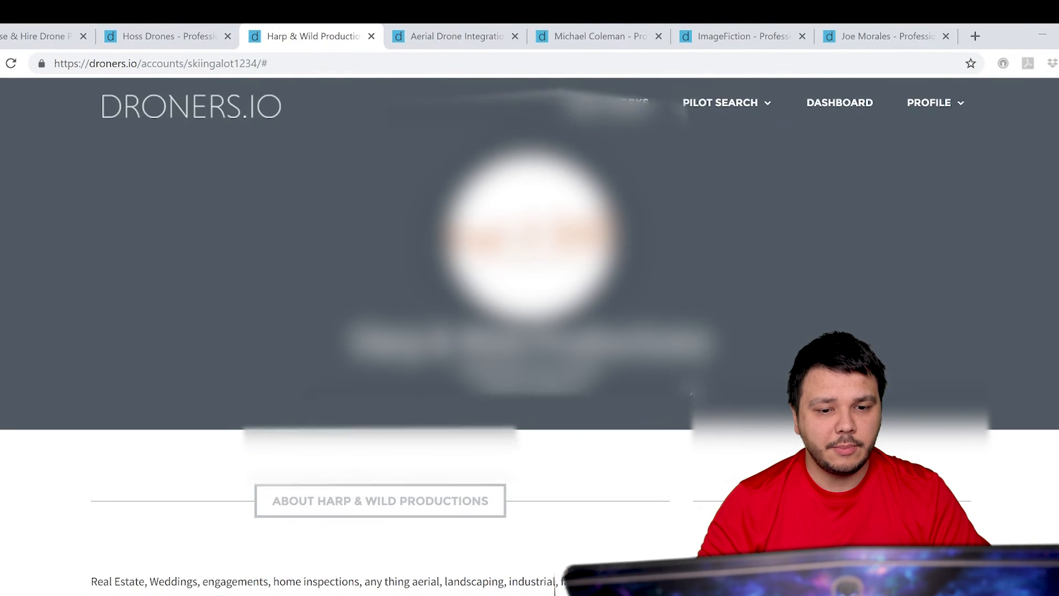
- Review Harp & Wild Productions' rates, highlighting the $40/hr Agriculture rate
{"action": "scroll", "scroll_direction": "down", "scroll_amount": 3}
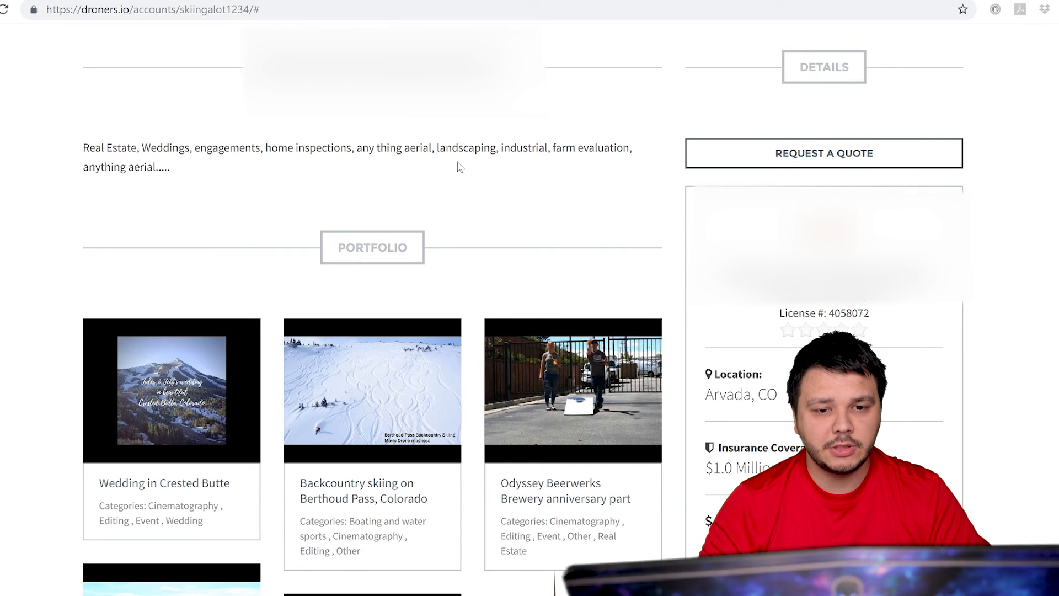
{"action": "scroll", "scroll_direction": "down", "scroll_amount": 3}
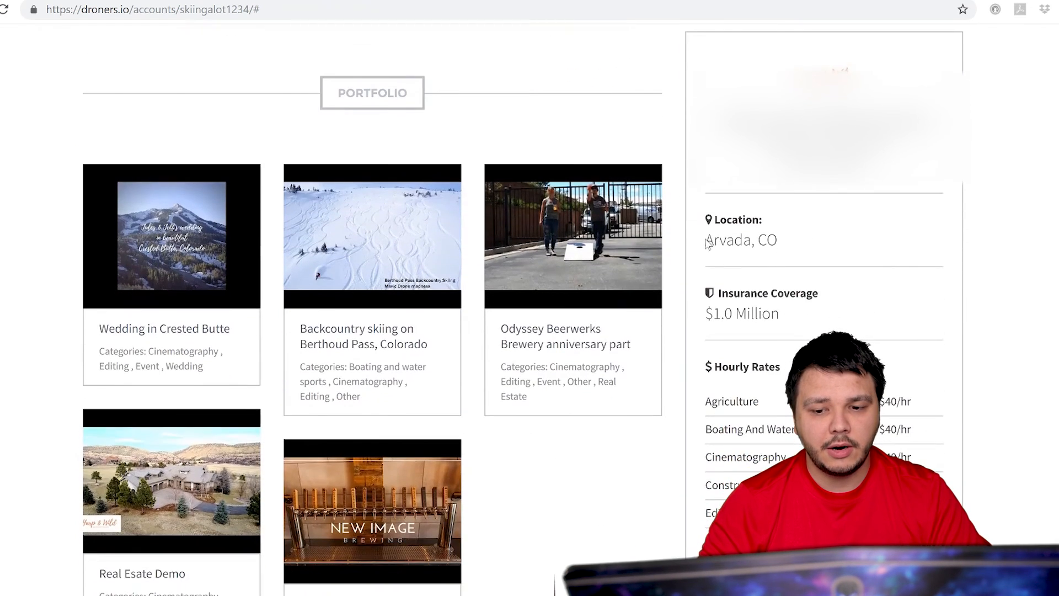
{"action": "double_click", "coordinate": [895, 401]}
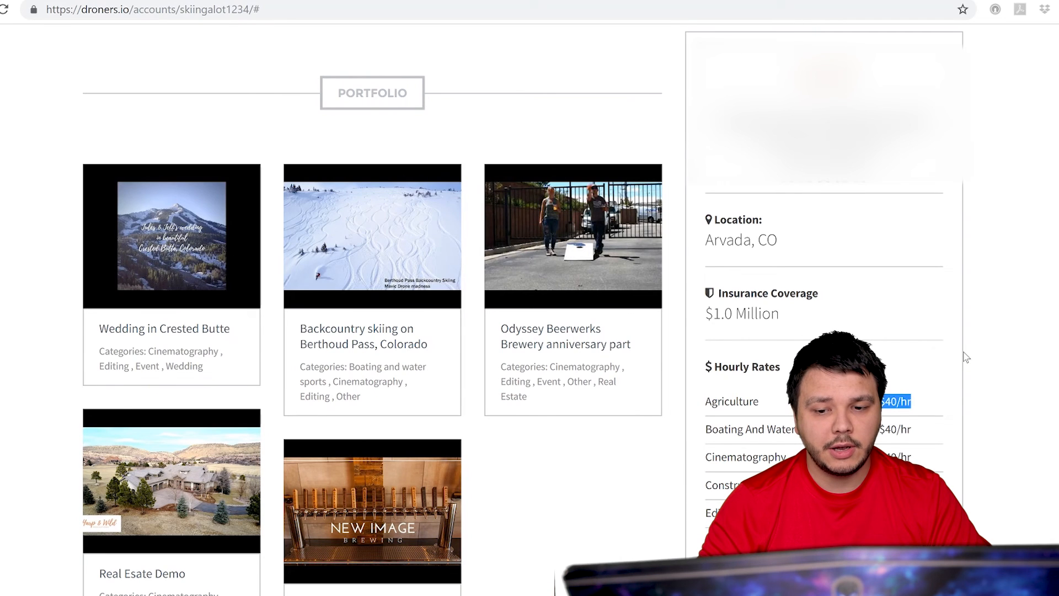
{"action": "scroll", "scroll_direction": "down", "scroll_amount": 3}
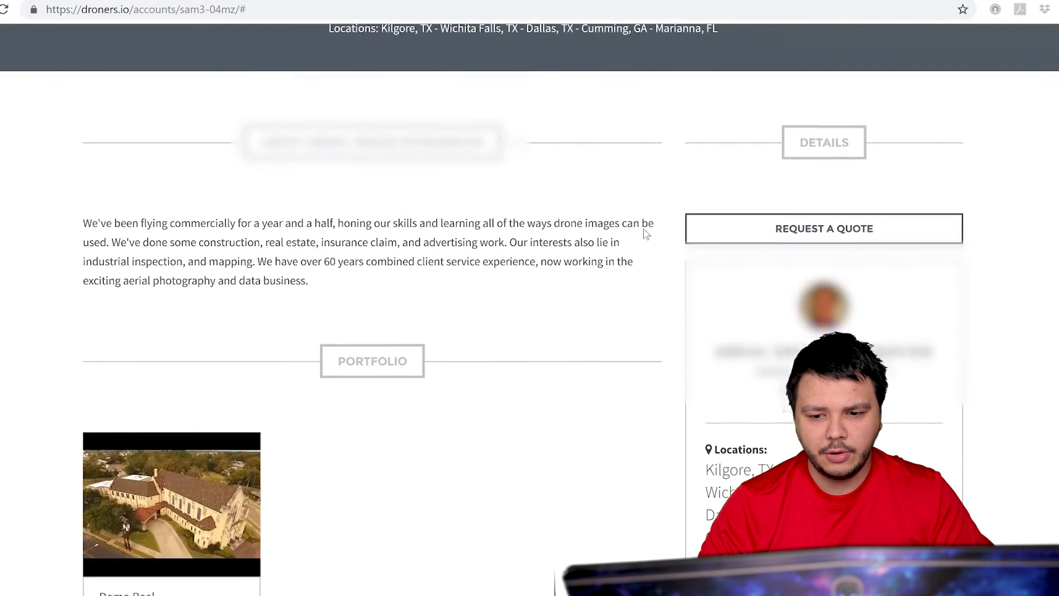
{"action": "scroll", "scroll_direction": "down", "scroll_amount": 3}
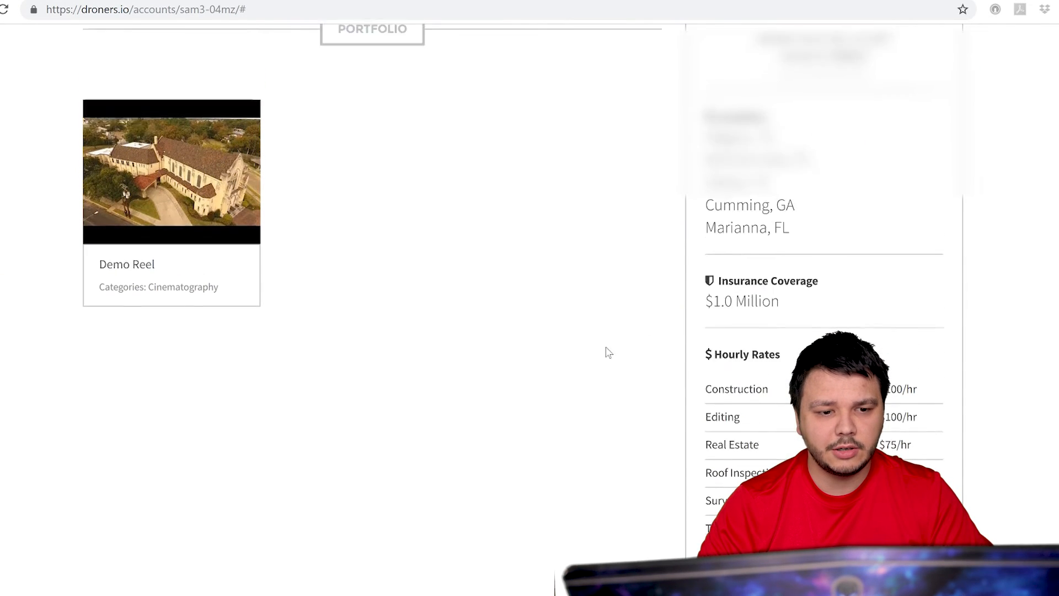
{"action": "left_click", "coordinate": [171, 171]}
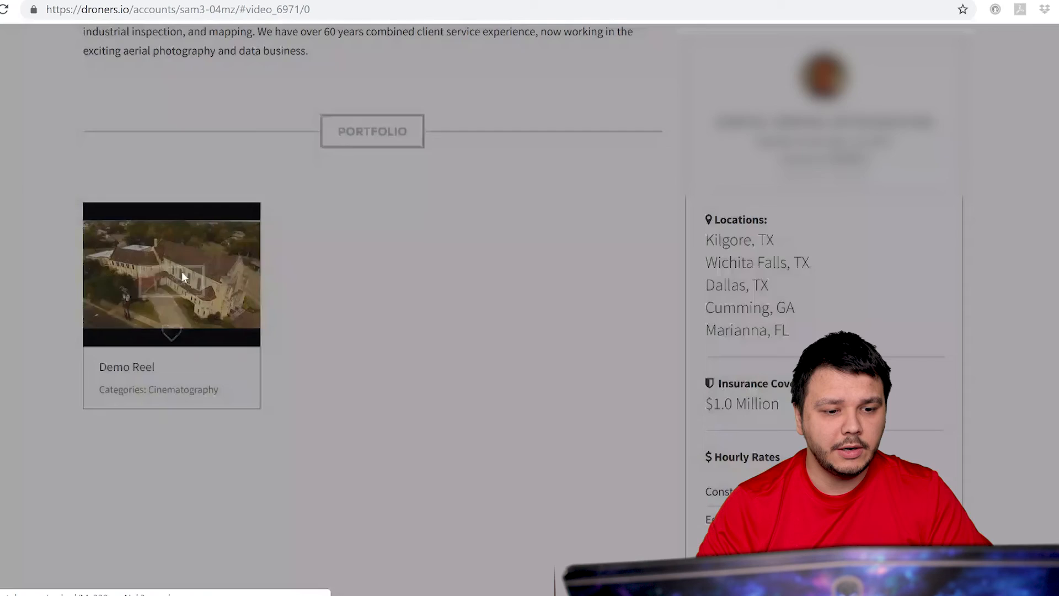
{"action": "left_click", "coordinate": [171, 274]}
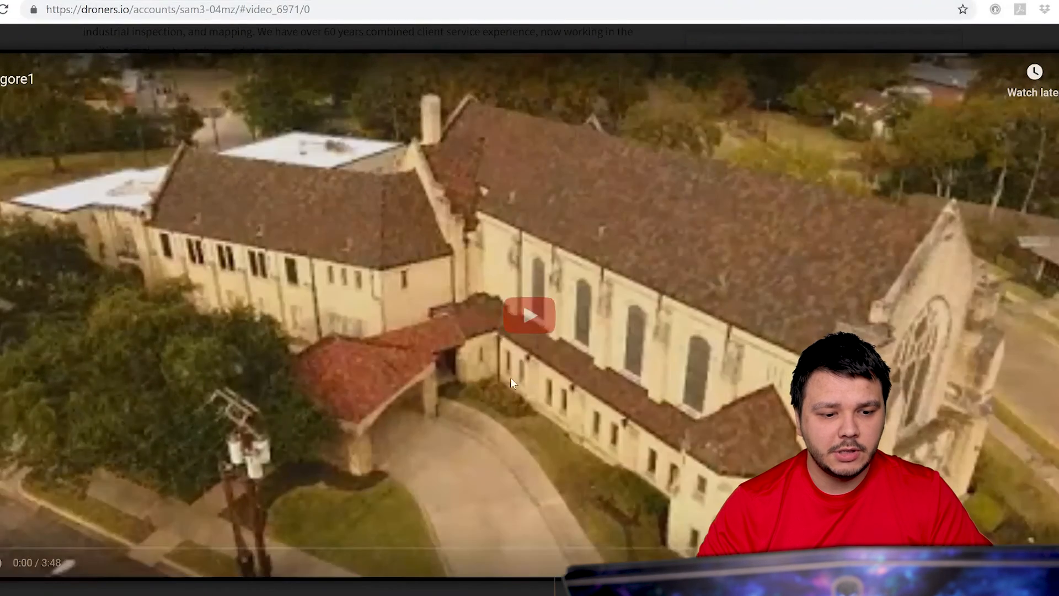
{"action": "left_click", "coordinate": [529, 315]}
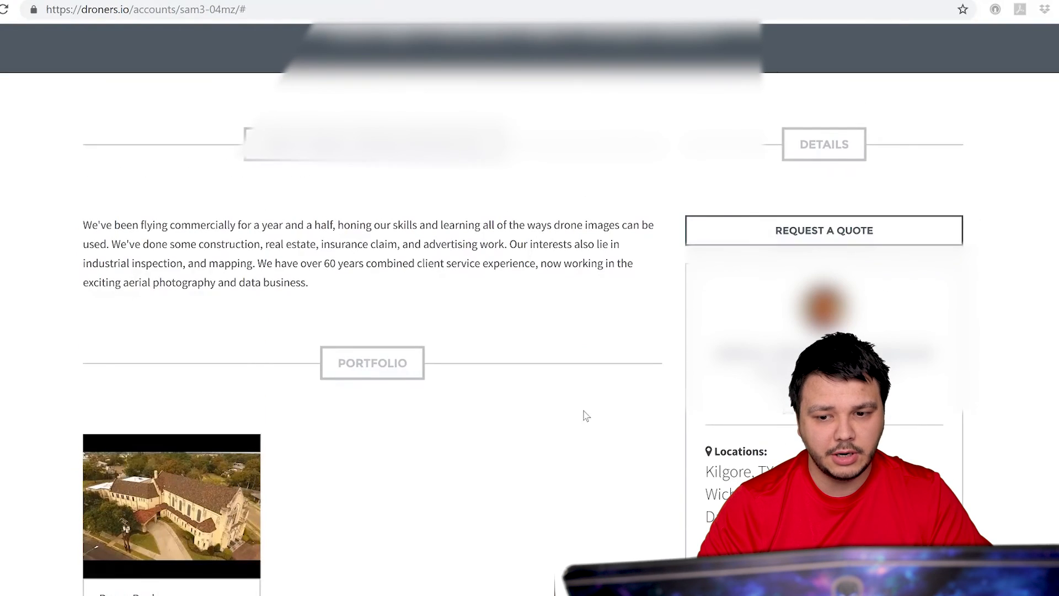
- Scroll the Wauconda and Chicago pilot's profile through its About bio to the Portfolio tiles
{"action": "scroll", "scroll_direction": "down", "scroll_amount": 3}
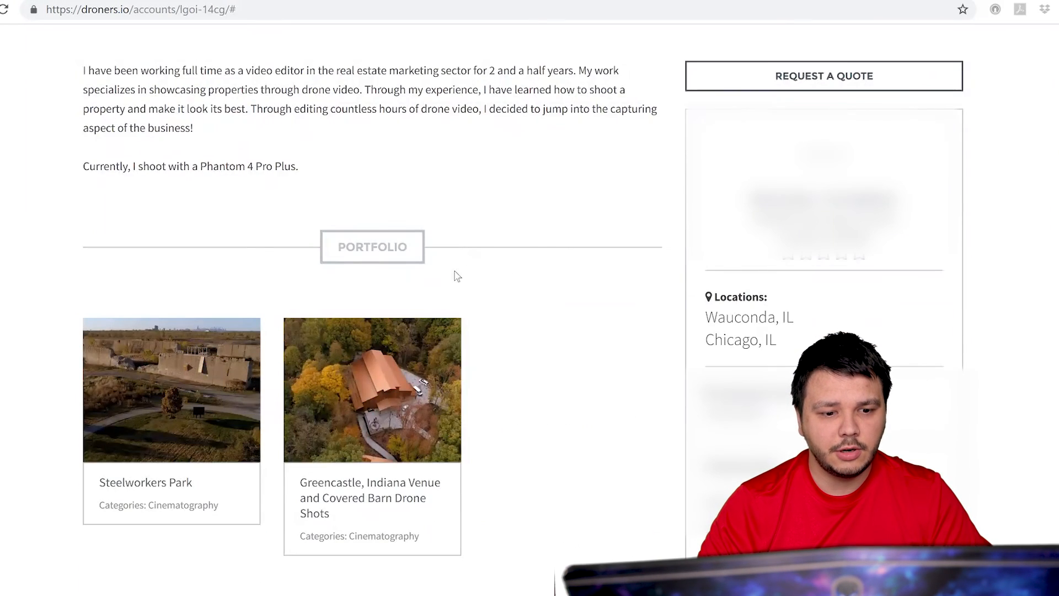
{"action": "scroll", "scroll_direction": "down", "scroll_amount": 3}
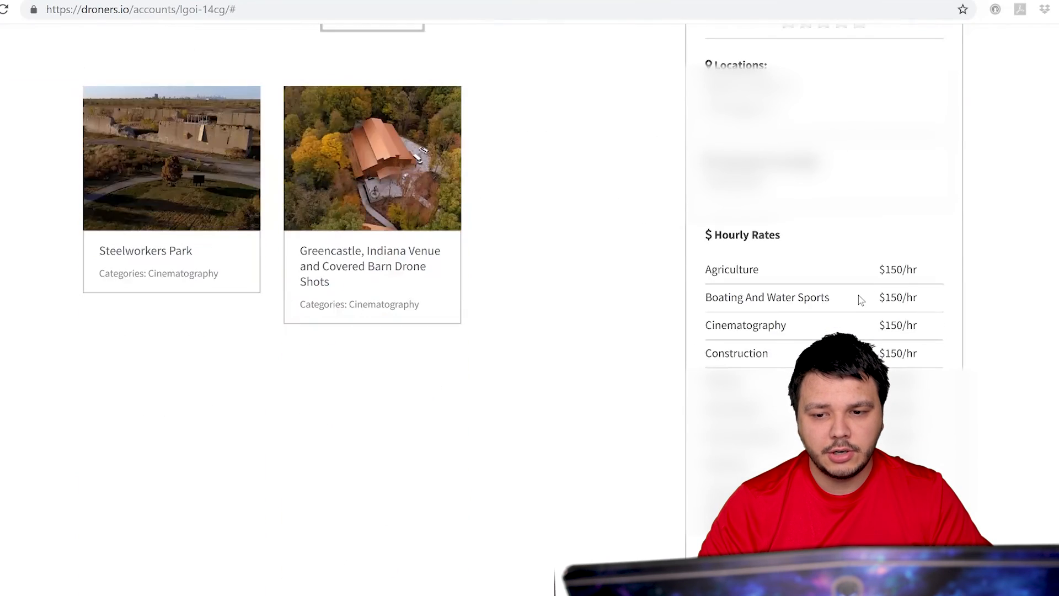
{"action": "scroll", "scroll_direction": "up", "scroll_amount": 3}
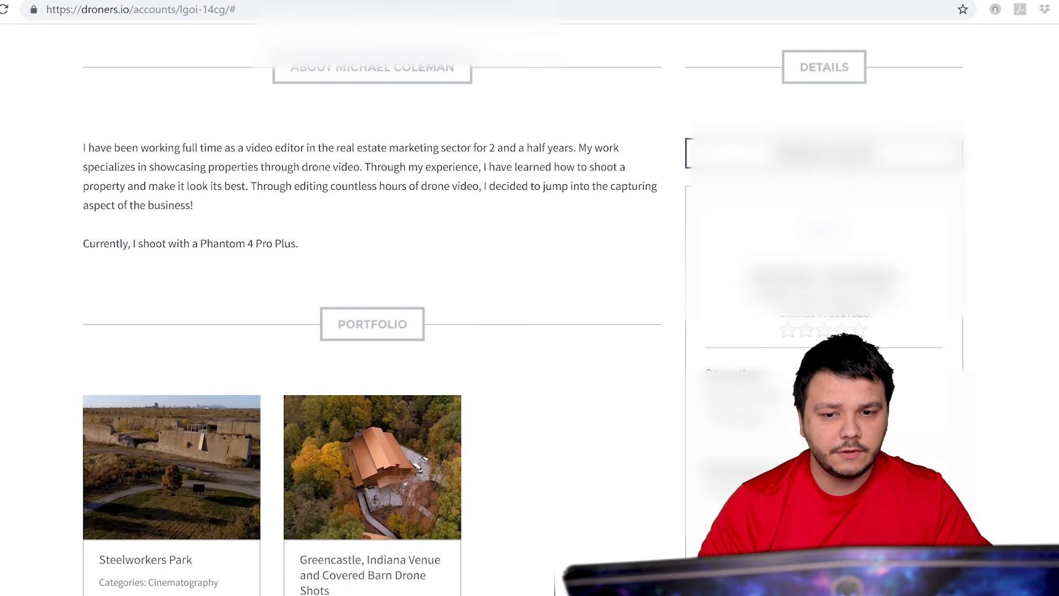
{"action": "scroll", "scroll_direction": "down", "scroll_amount": 3}
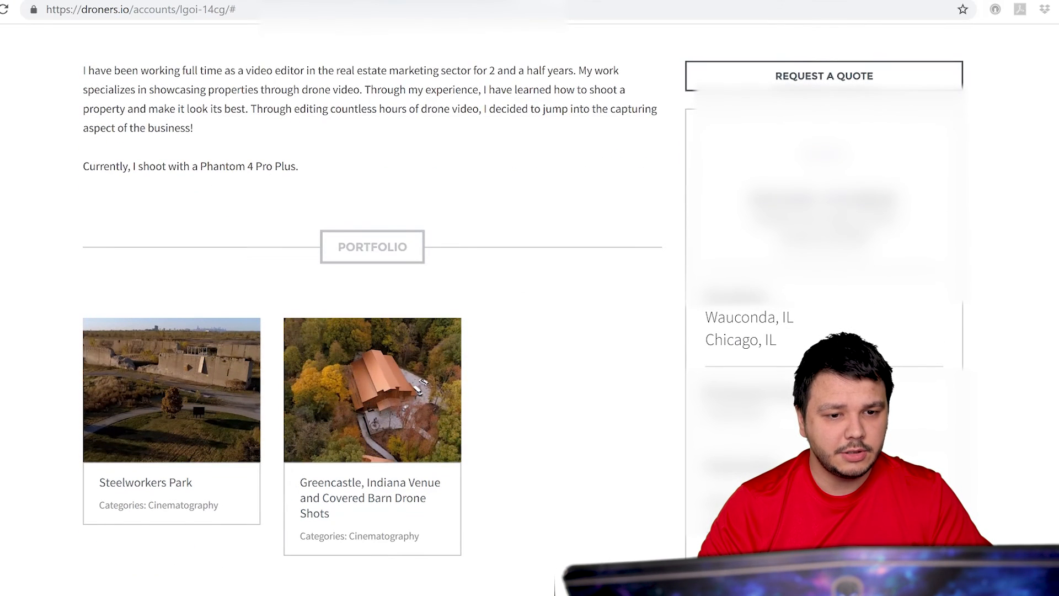
{"action": "scroll", "scroll_direction": "down", "scroll_amount": 3}
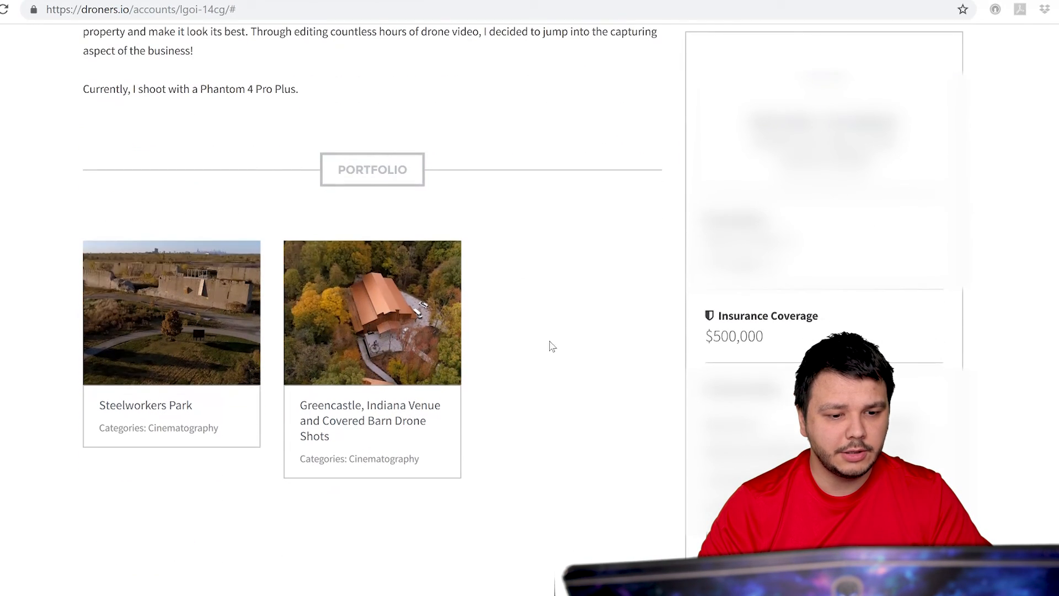
- Watch the Steelworkers Park drone footage and scroll on past the Greencastle portfolio video
{"action": "left_click", "coordinate": [372, 313]}
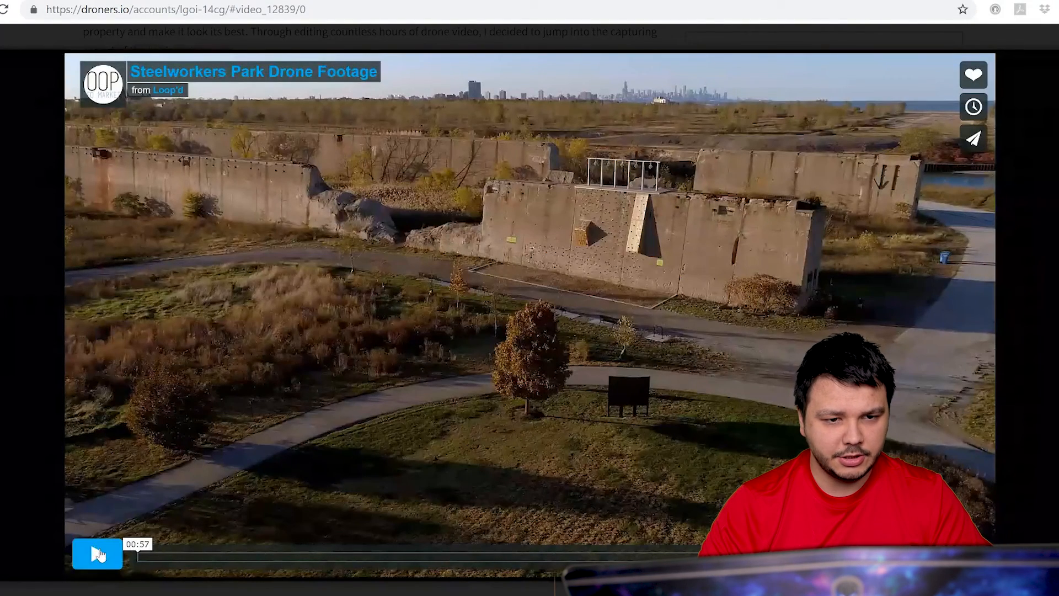
{"action": "left_click", "coordinate": [97, 553]}
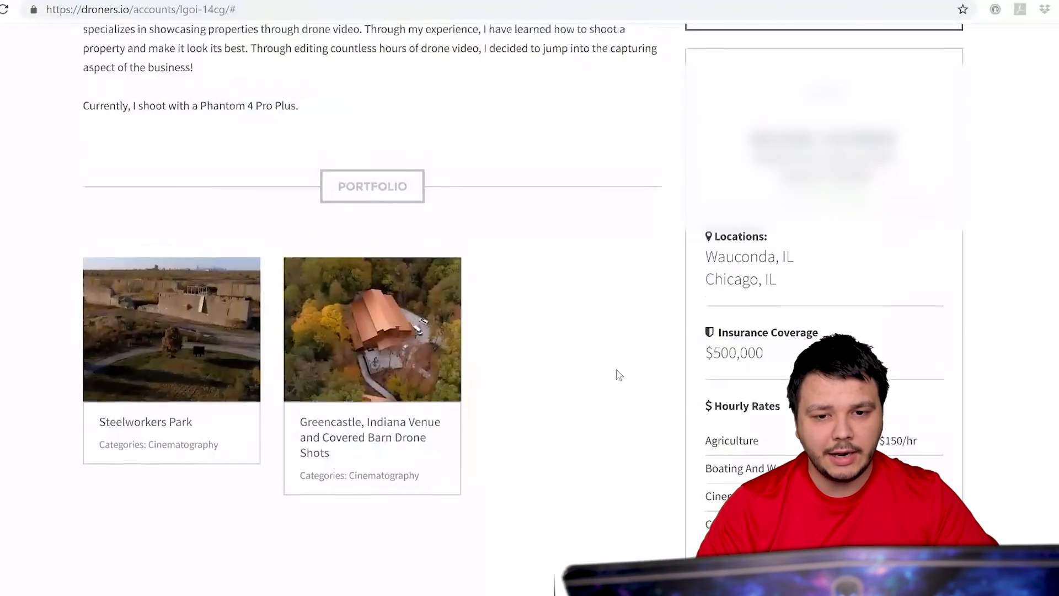
{"action": "scroll", "scroll_direction": "down", "scroll_amount": 3}
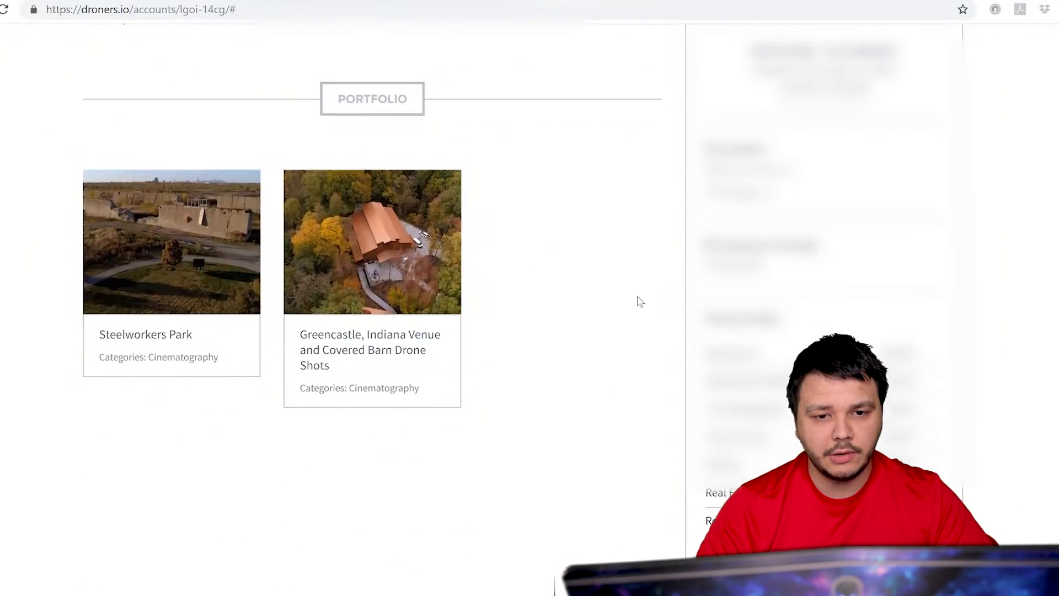
{"action": "scroll", "scroll_direction": "up", "scroll_amount": 3}
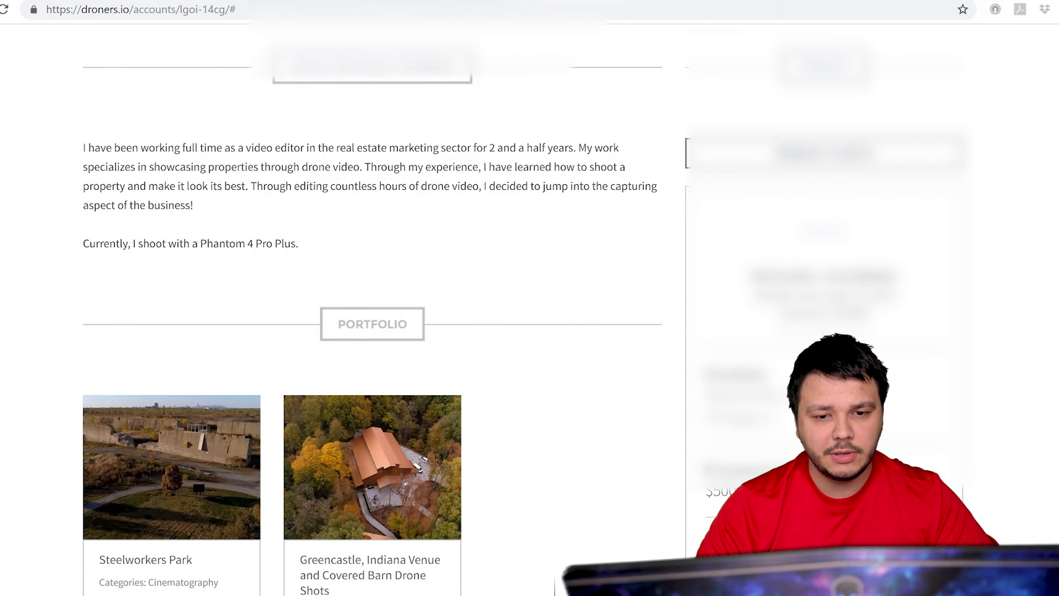
{"action": "scroll", "scroll_direction": "down", "scroll_amount": 3}
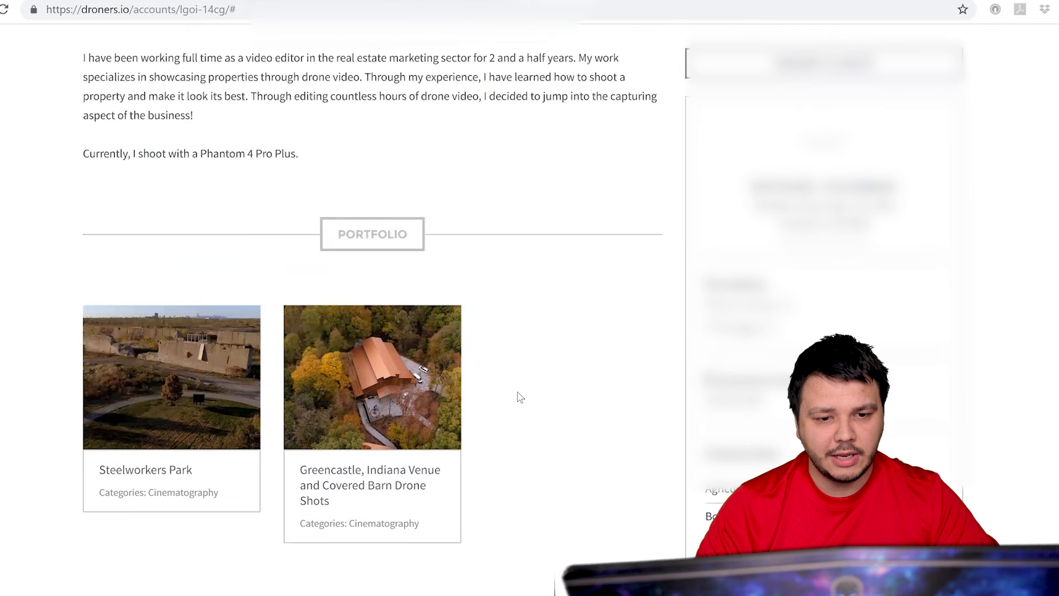
{"action": "scroll", "scroll_direction": "down", "scroll_amount": 3}
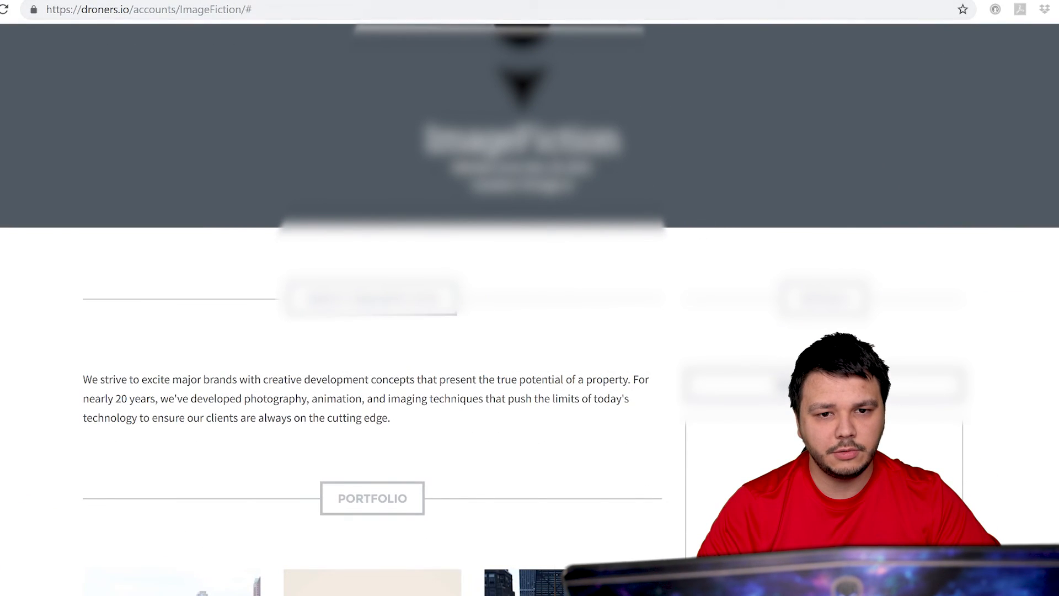
- Scroll ImageFiction's profile to Portfolio and briefly view the Drake Hotel clip
{"action": "scroll", "scroll_direction": "down", "scroll_amount": 3}
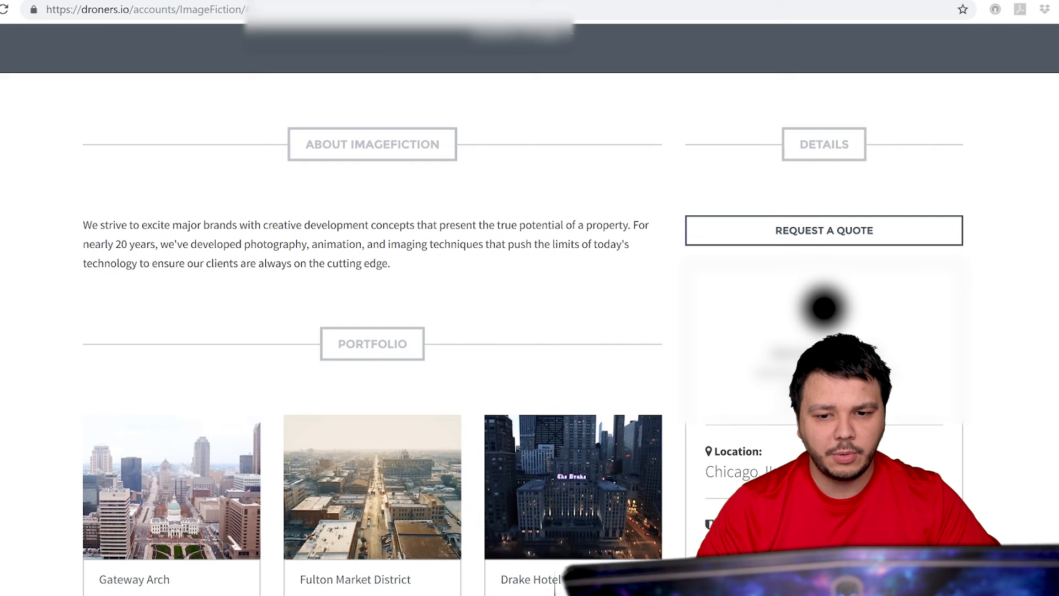
{"action": "scroll", "scroll_direction": "down", "scroll_amount": 3}
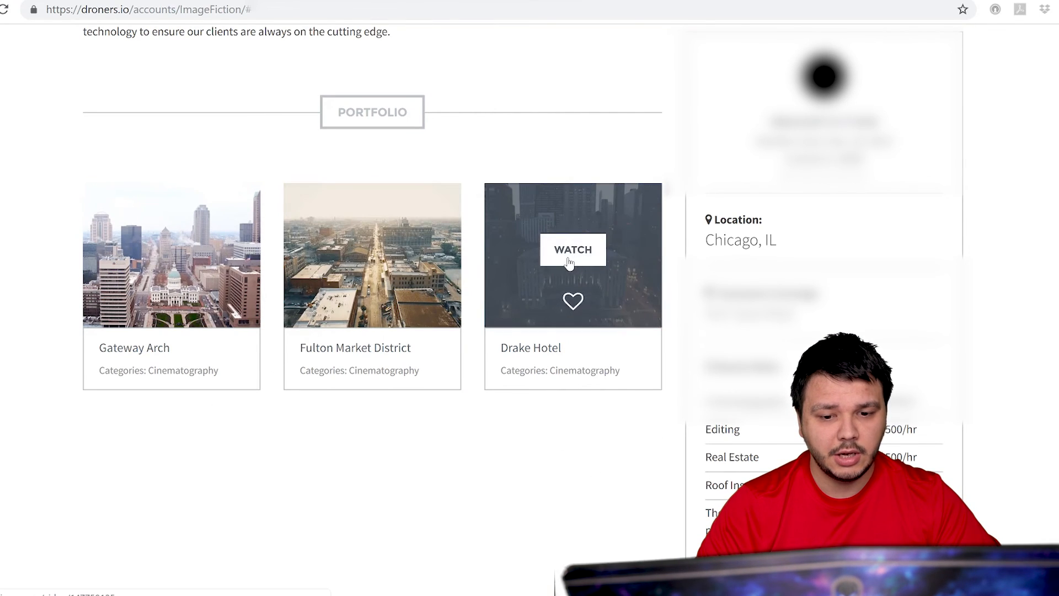
{"action": "left_click", "coordinate": [572, 249]}
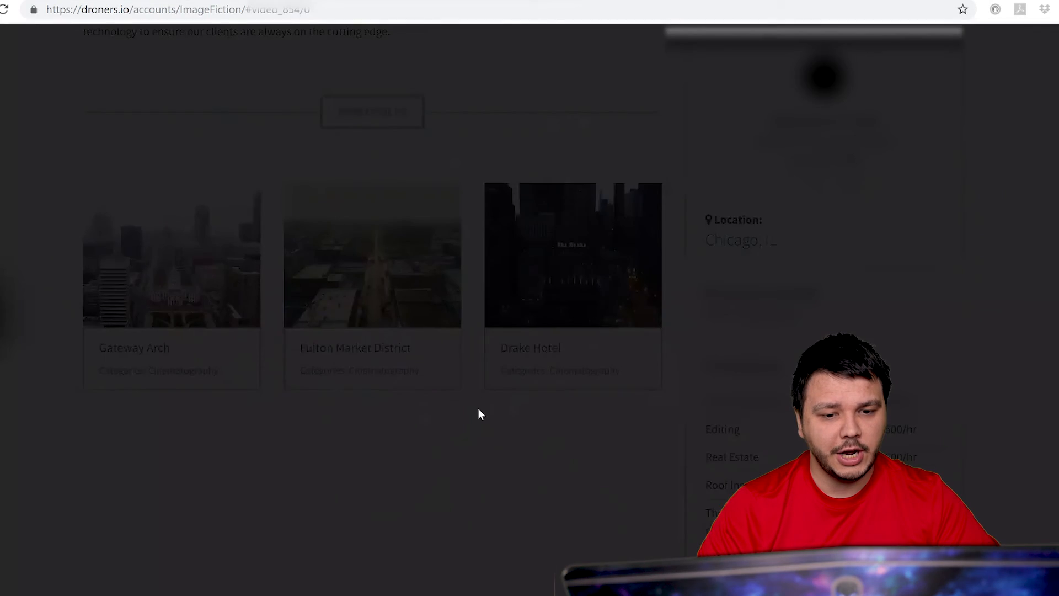
{"action": "left_click", "coordinate": [572, 254]}
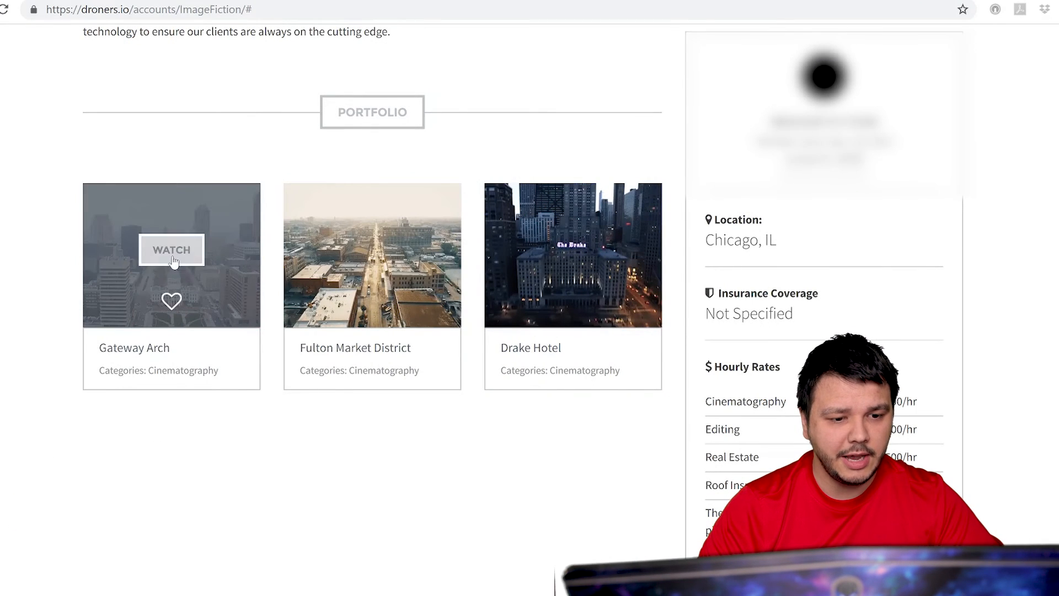
- Play the Gateway Arch portfolio video through to its end screen
{"action": "left_click", "coordinate": [171, 249]}
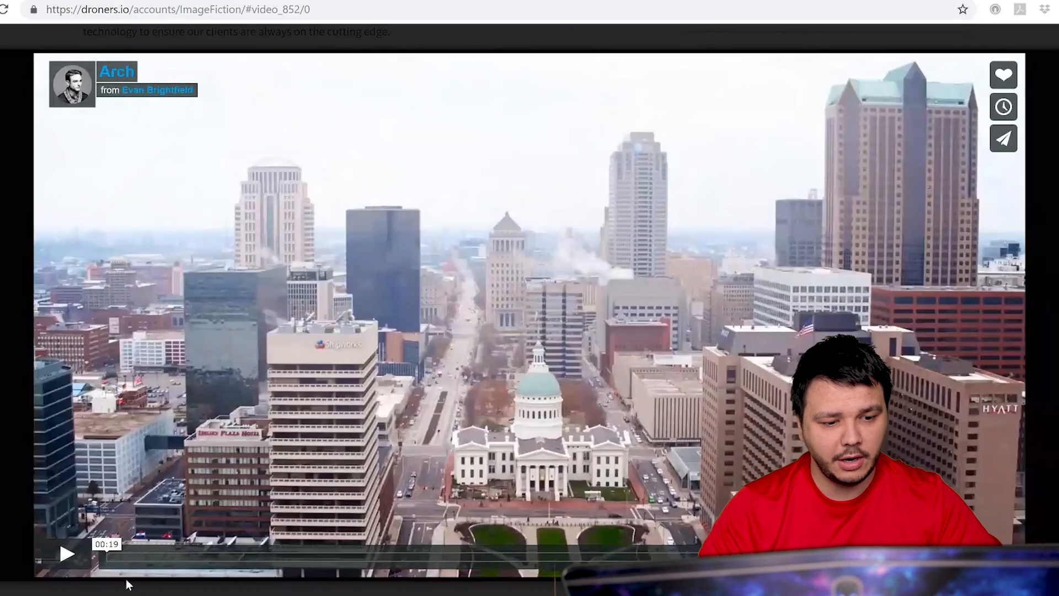
{"action": "left_click", "coordinate": [67, 553]}
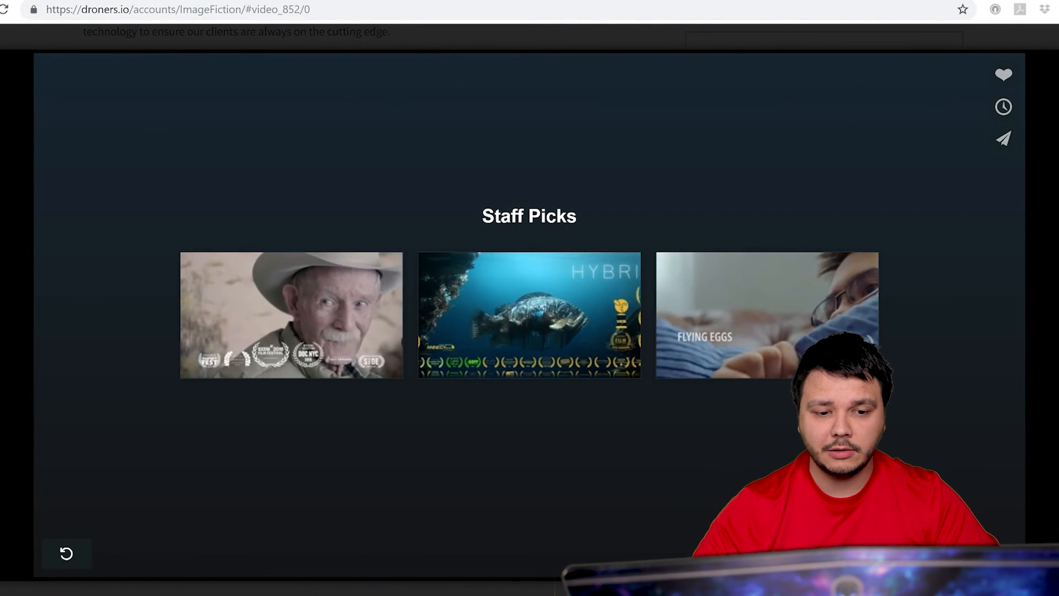
{"action": "mouse_move", "coordinate": [193, 255]}
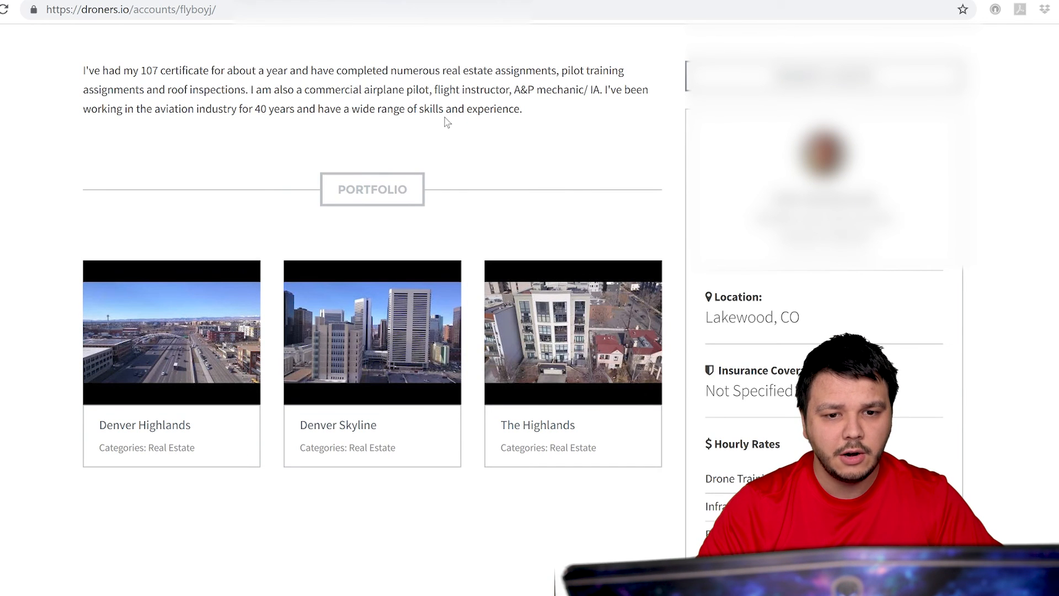
{"action": "mouse_move", "coordinate": [372, 331]}
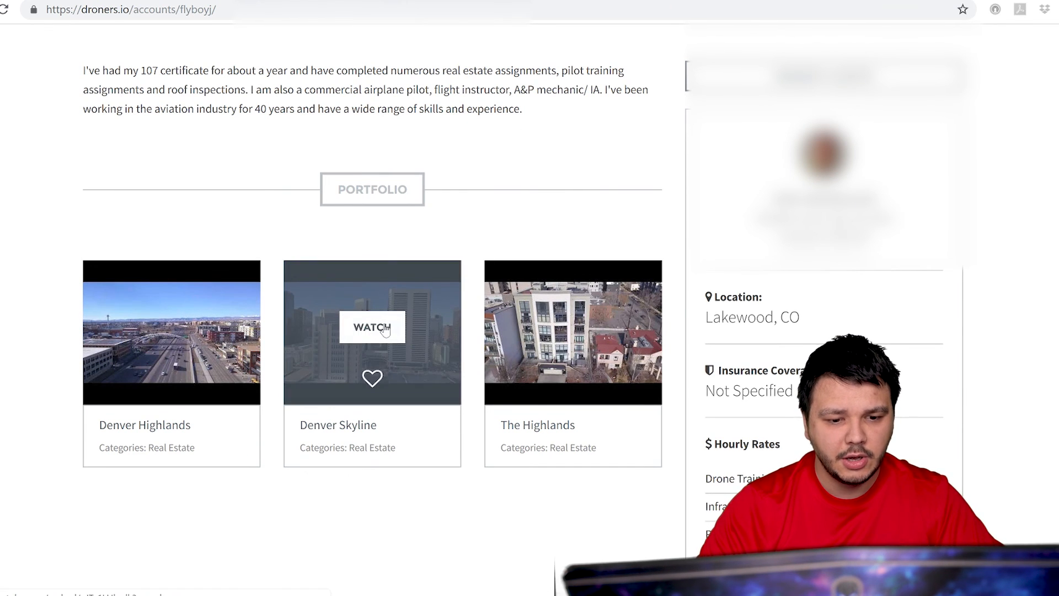
- Play the Lakewood, CO pilot's Denver Skyline video, then scroll further down the profile
{"action": "left_click", "coordinate": [372, 327]}
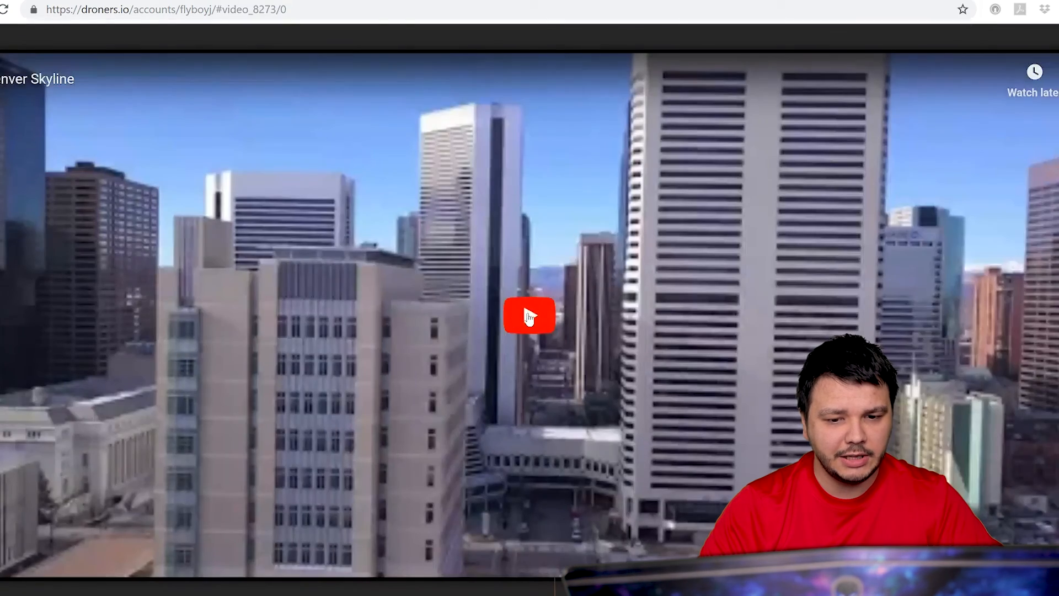
{"action": "left_click", "coordinate": [530, 316]}
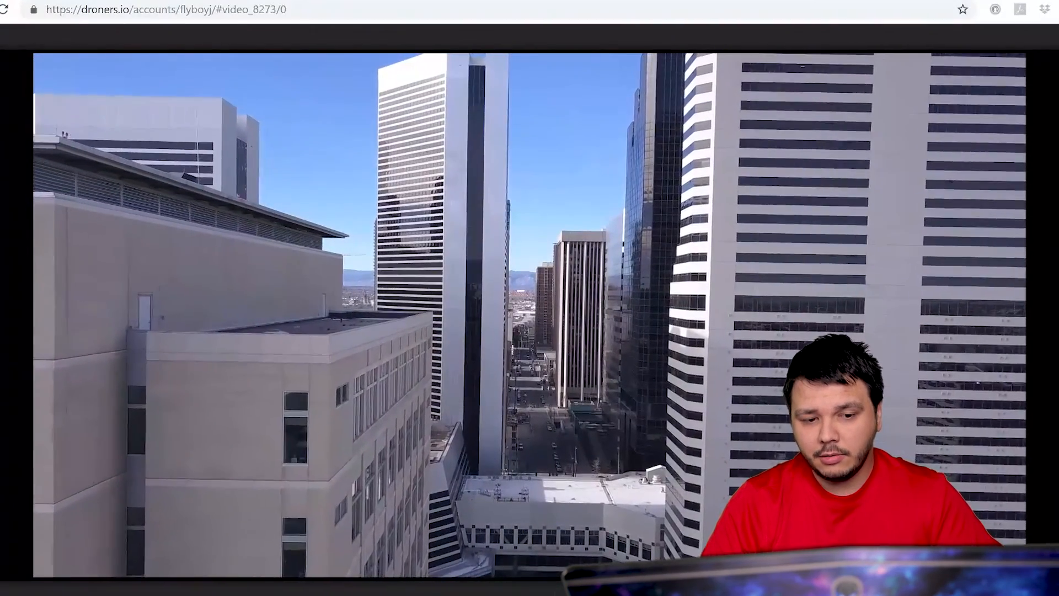
{"action": "mouse_move", "coordinate": [746, 356]}
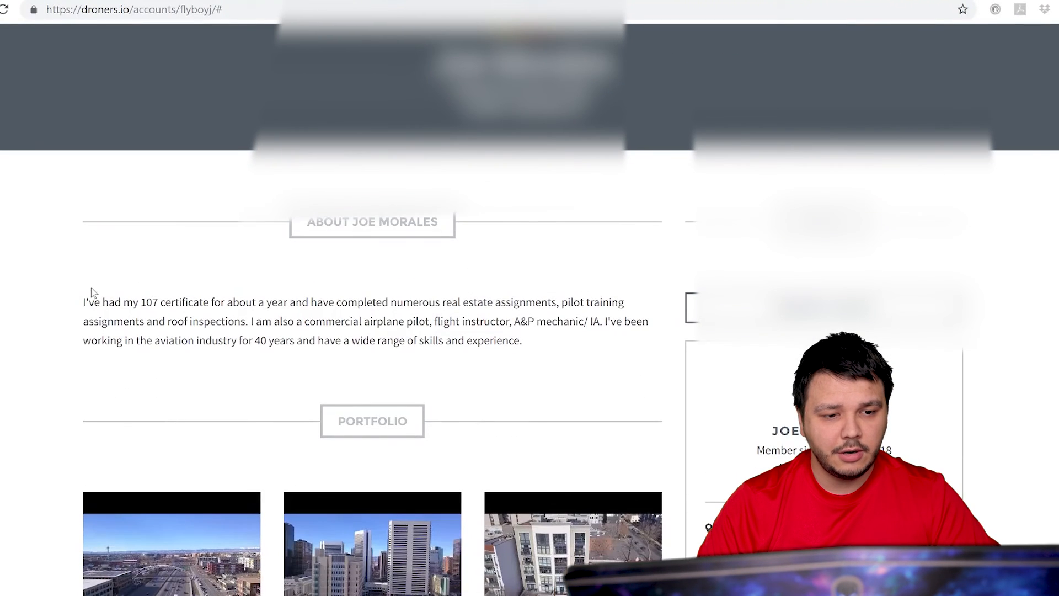
{"action": "scroll", "scroll_direction": "down", "scroll_amount": 3}
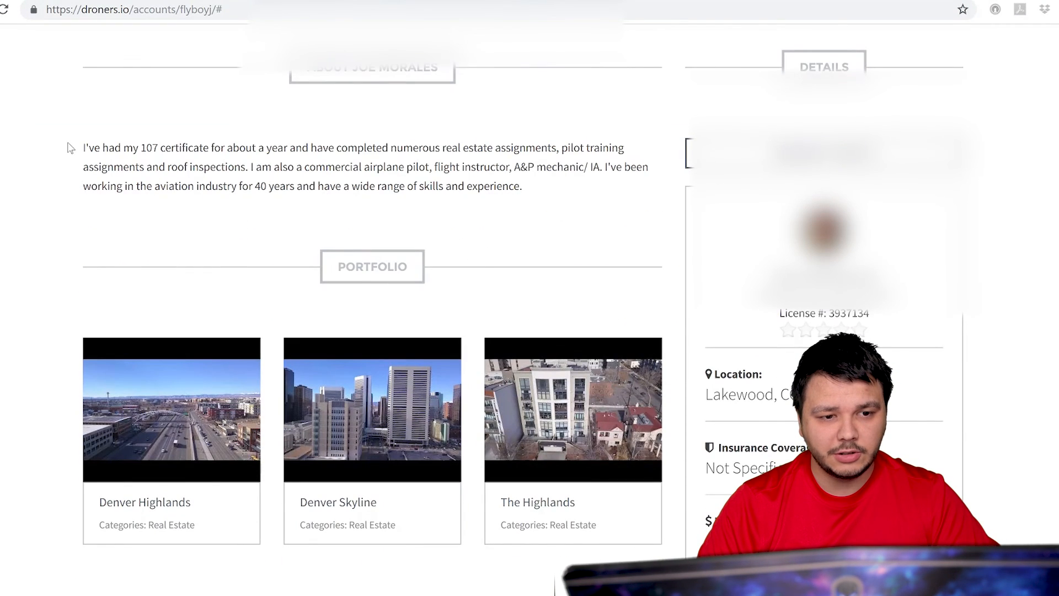
{"action": "scroll", "scroll_direction": "down", "scroll_amount": 3}
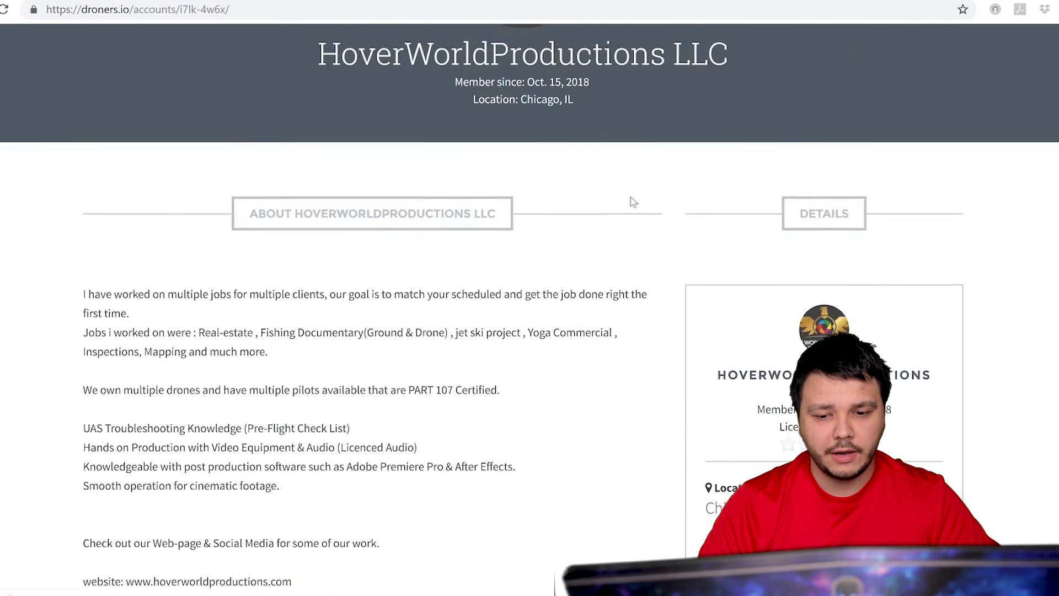
- Scroll HoverWorldProductions LLC's profile to its $135/hr Hourly Rates and three portfolio videos
{"action": "scroll", "scroll_direction": "down", "scroll_amount": 3}
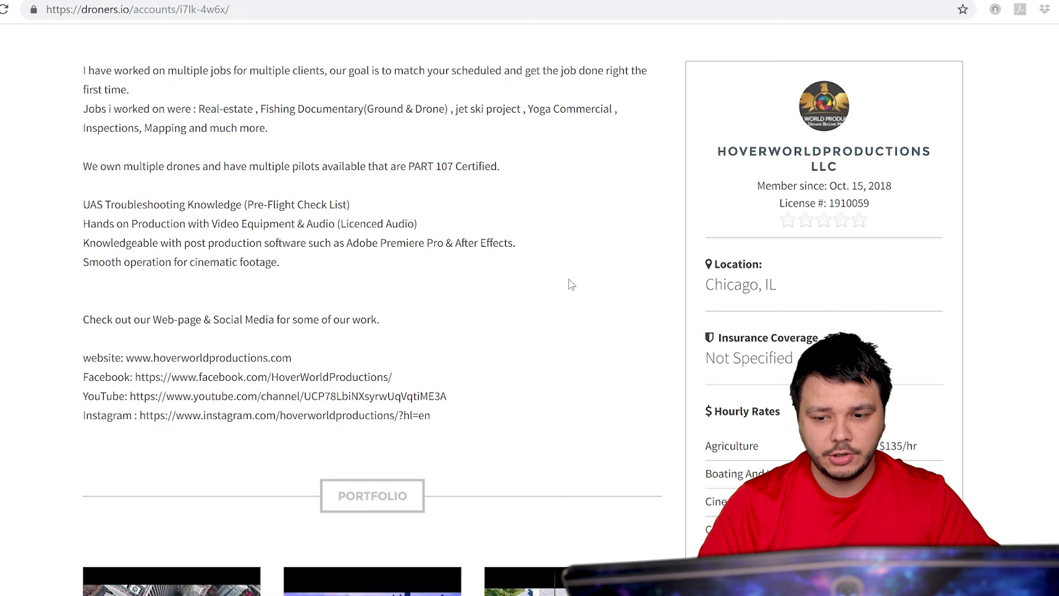
{"action": "scroll", "scroll_direction": "down", "scroll_amount": 3}
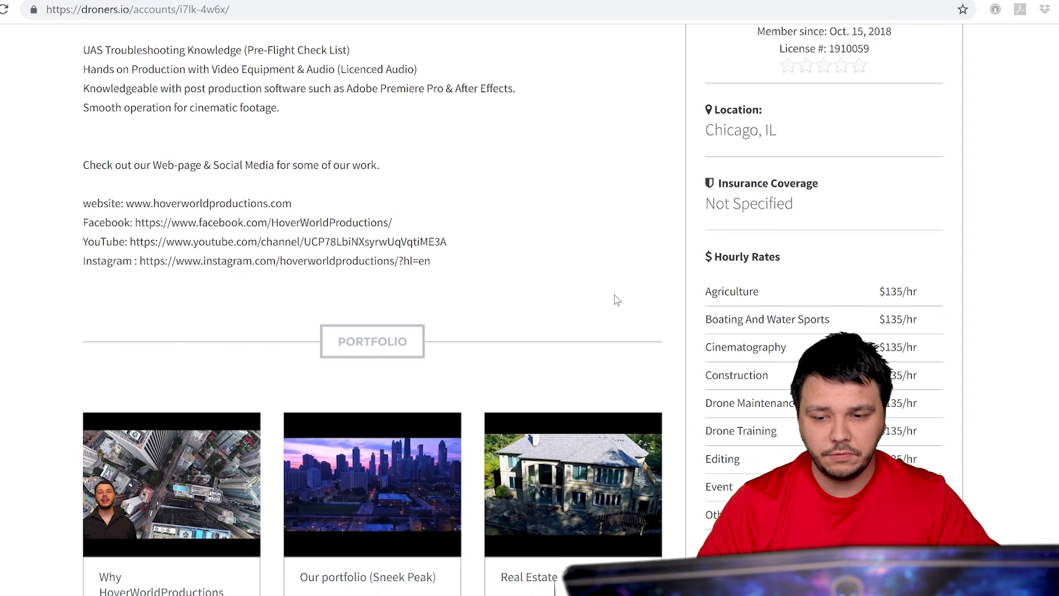
{"action": "scroll", "scroll_direction": "down", "scroll_amount": 3}
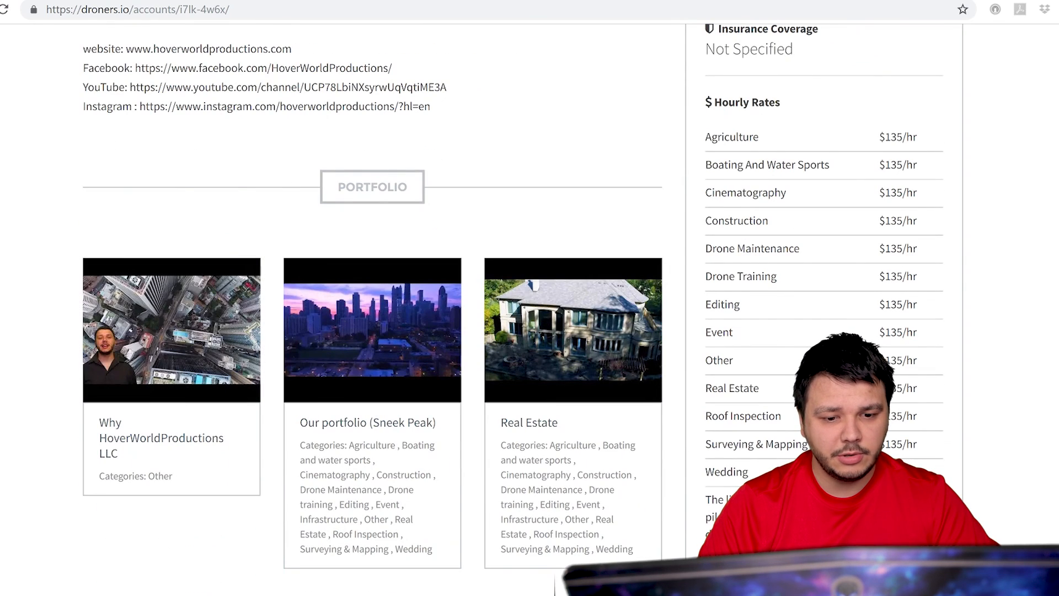